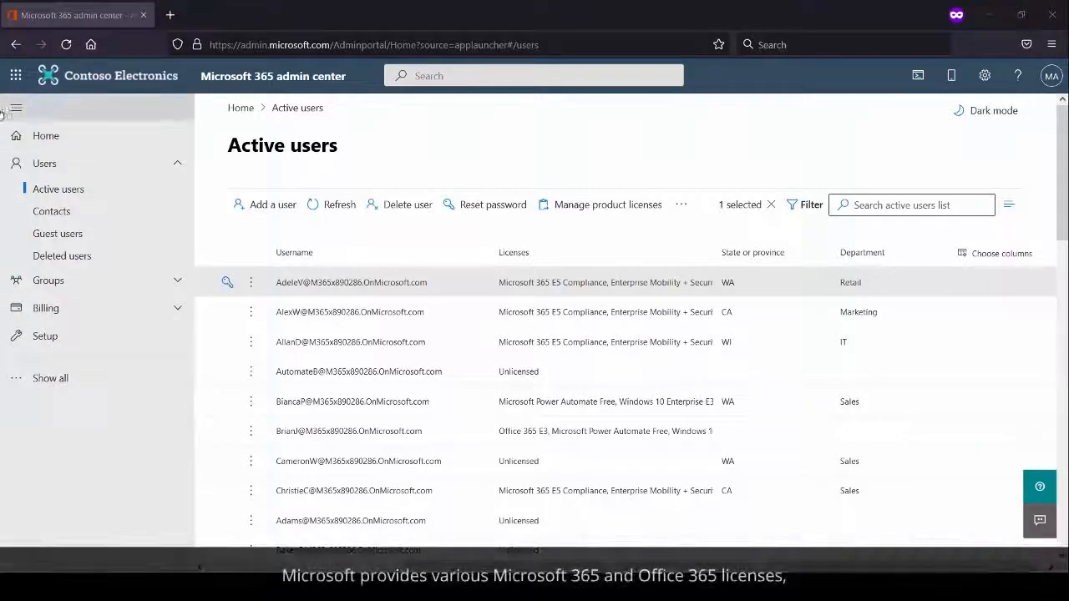
- Open the first Microsoft 365 user's details and view their assigned licenses and apps
click(15, 75)
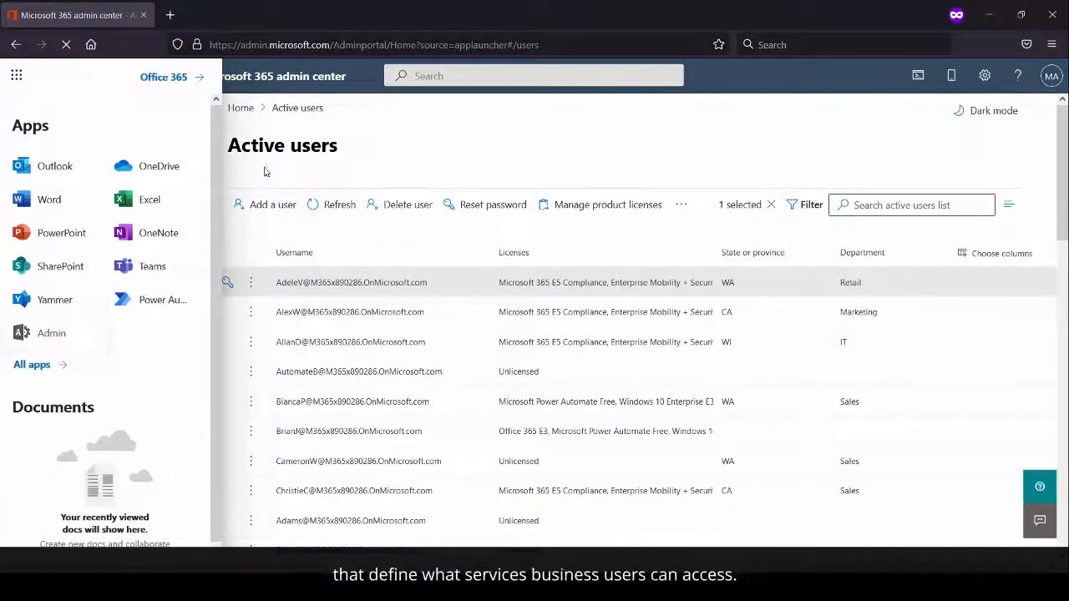
click(16, 76)
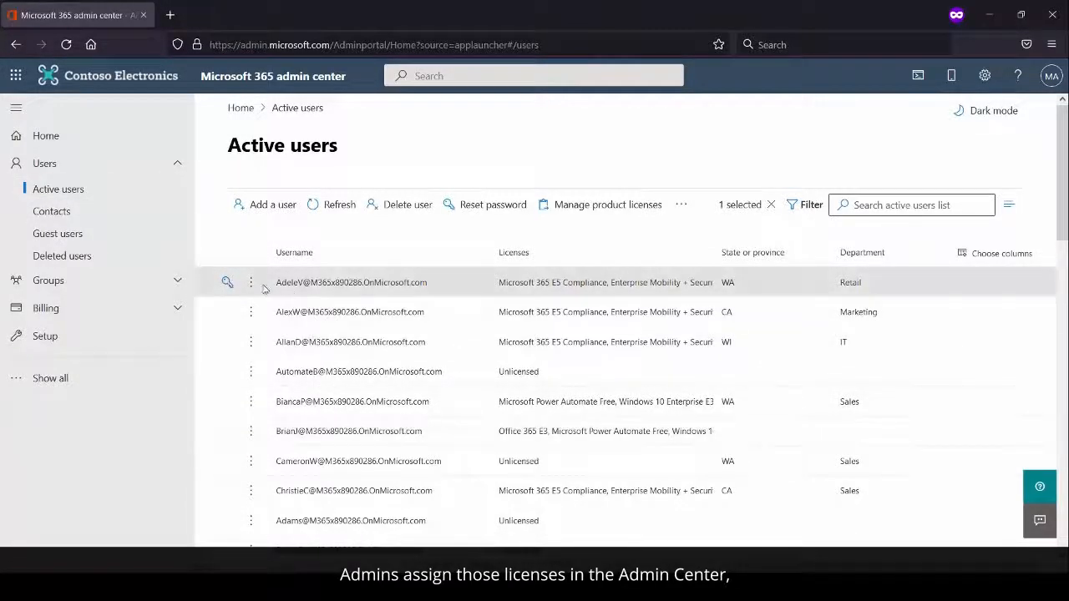
click(349, 312)
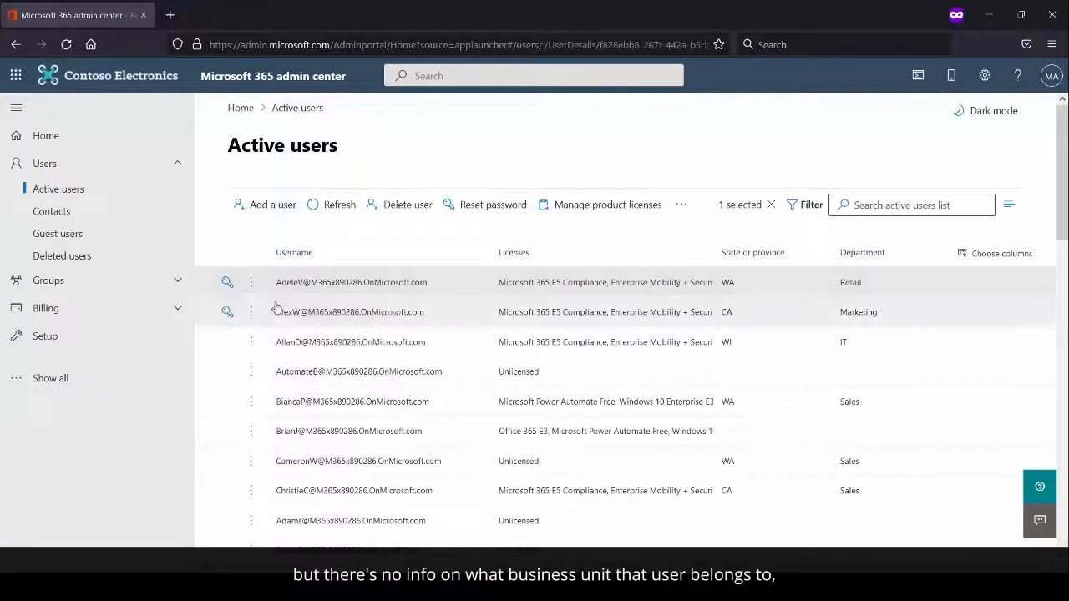
click(351, 282)
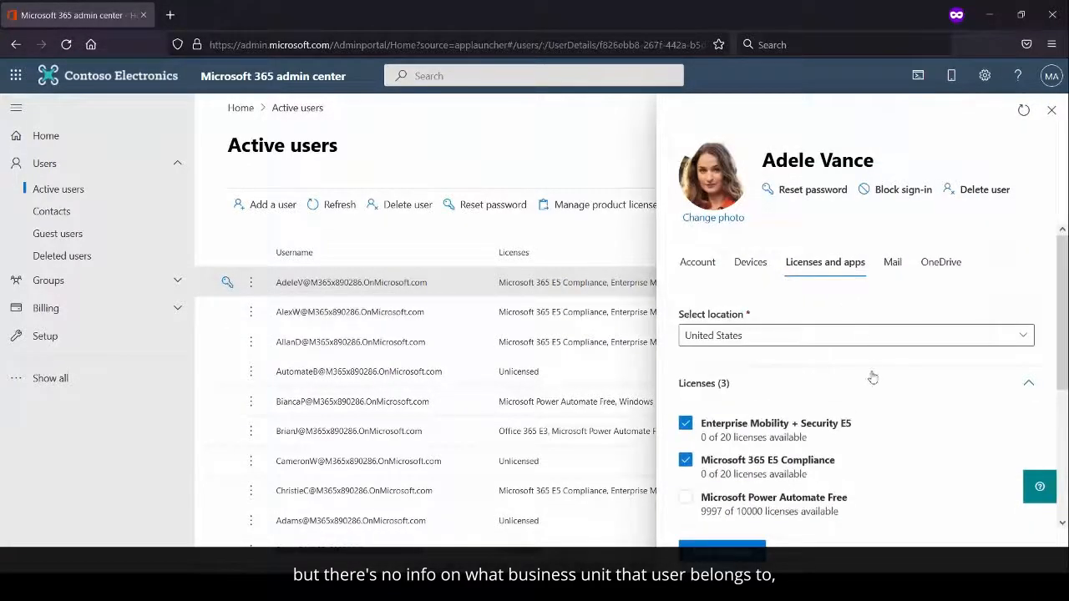
scroll(down, 3)
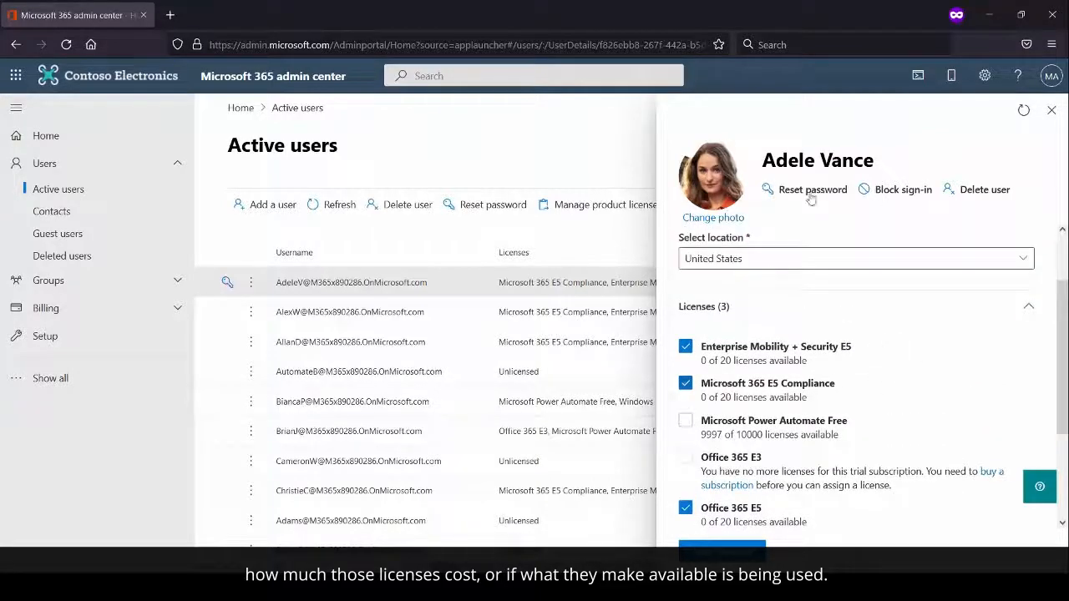
mouse_move(991, 392)
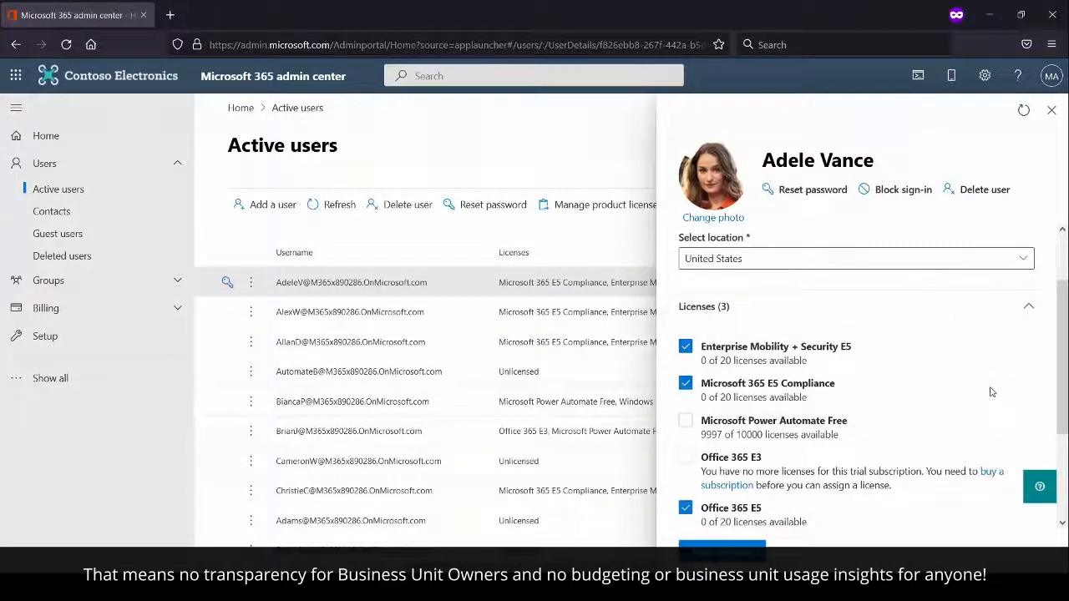
- Finish reviewing the user's details, close them, and switch to the AvePoint Cense dashboard
click(824, 262)
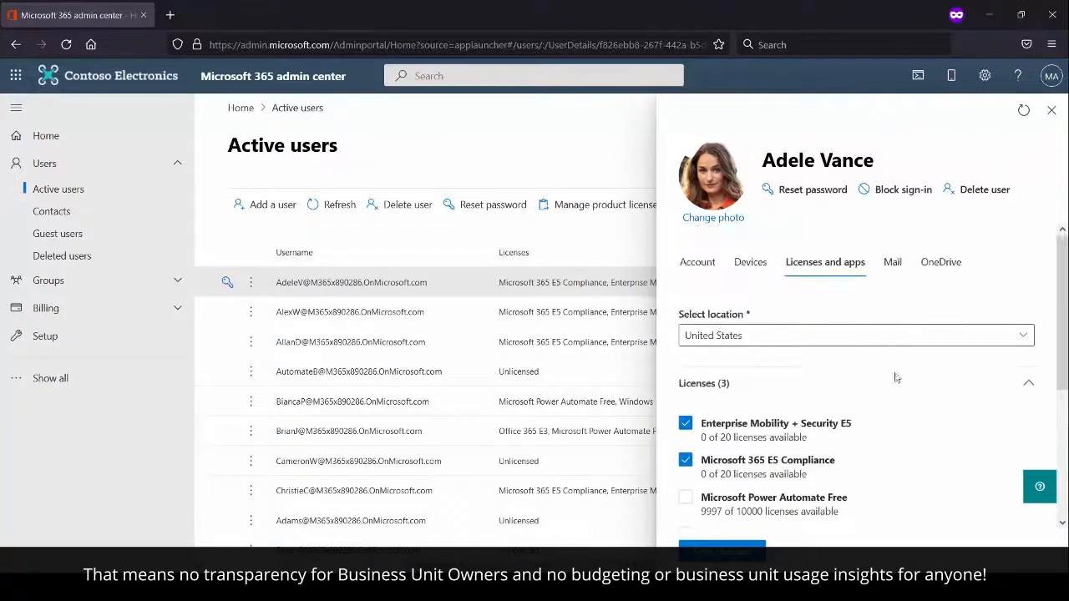
scroll(down, 3)
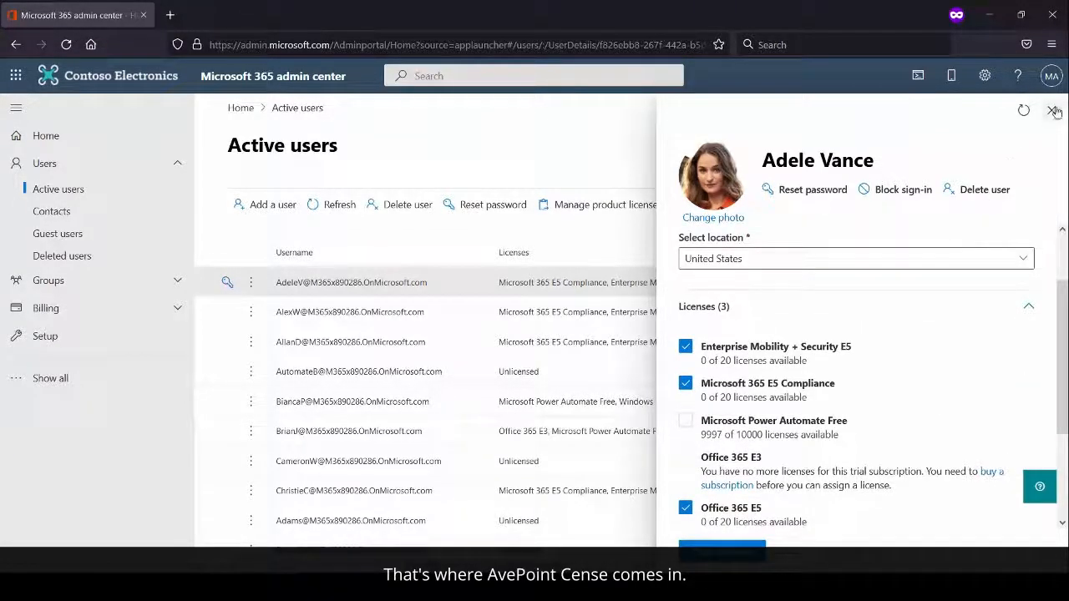
click(1055, 111)
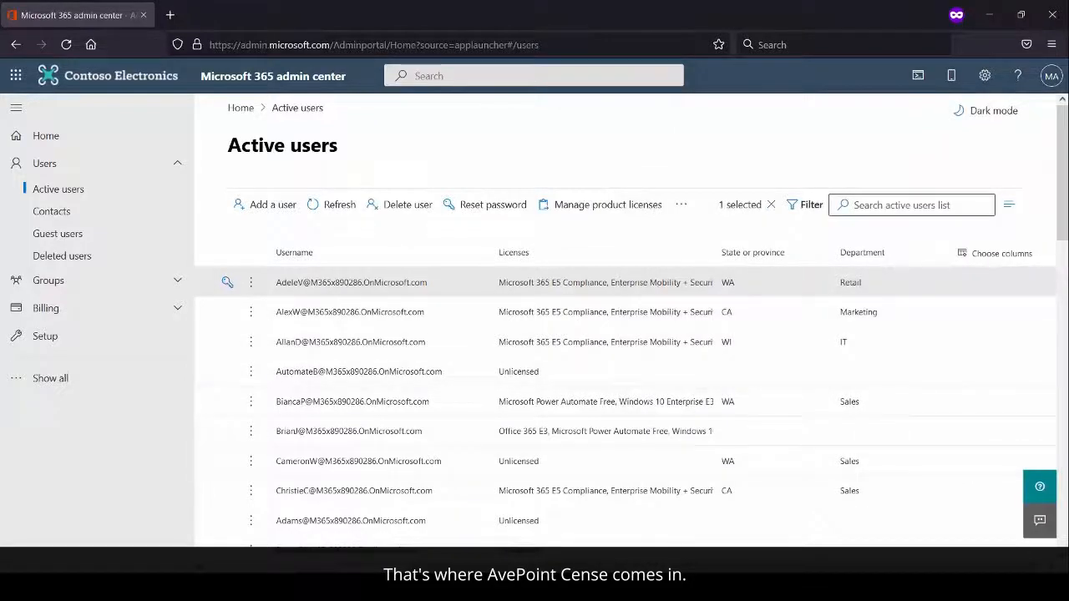
click(381, 10)
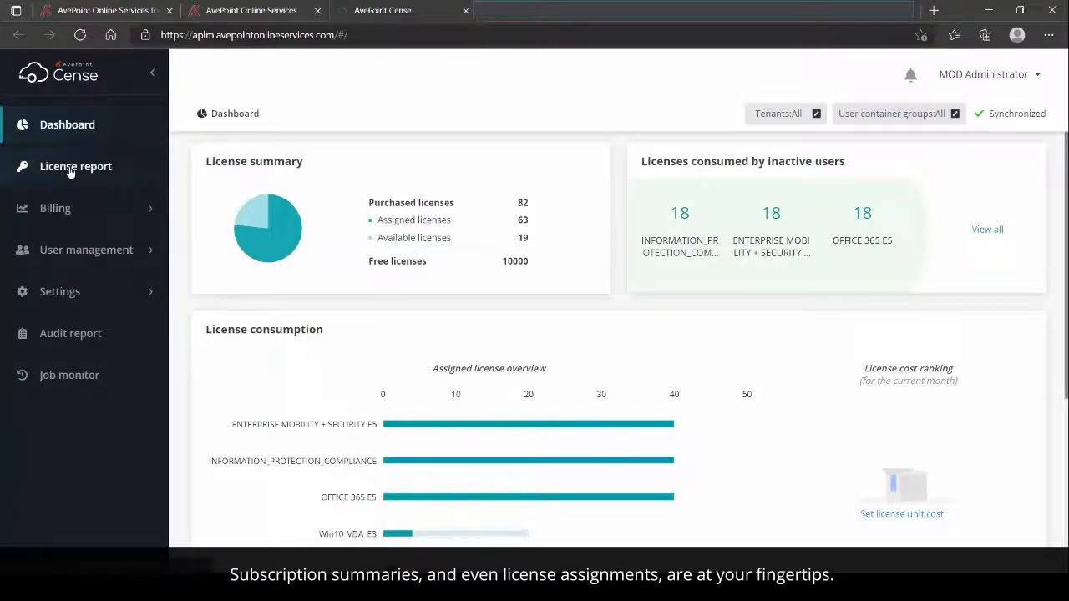
- View the license report by subscription and by user, then go to License unit cost
click(75, 166)
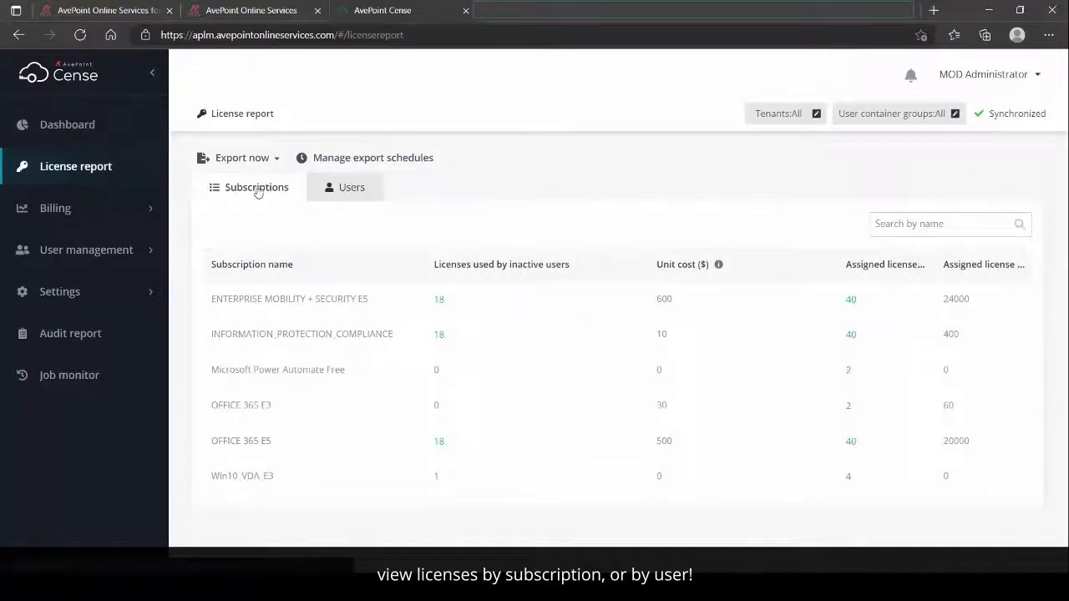
mouse_move(316, 475)
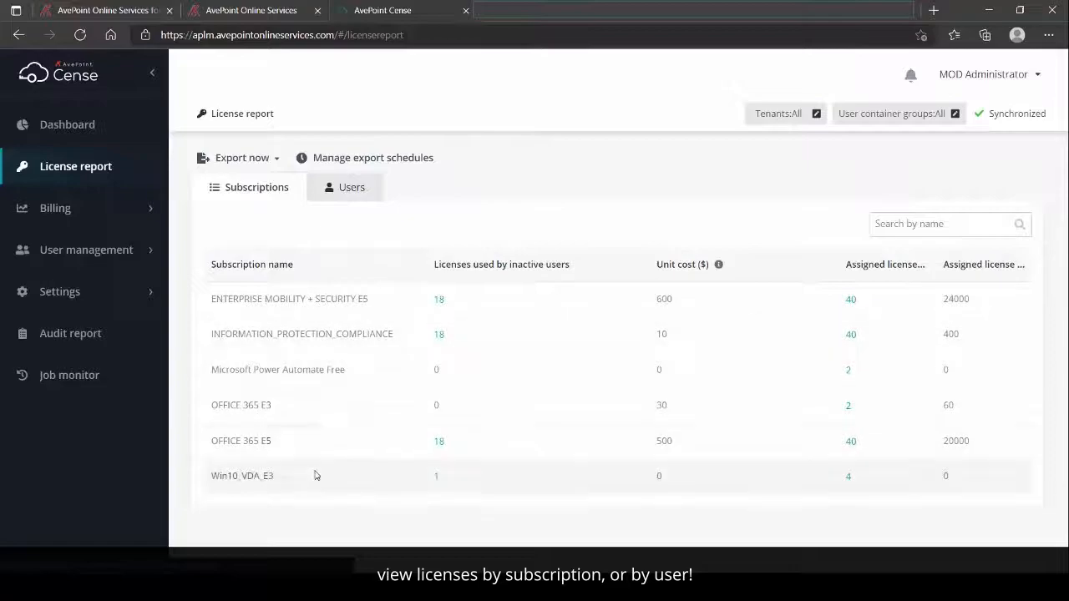
click(351, 187)
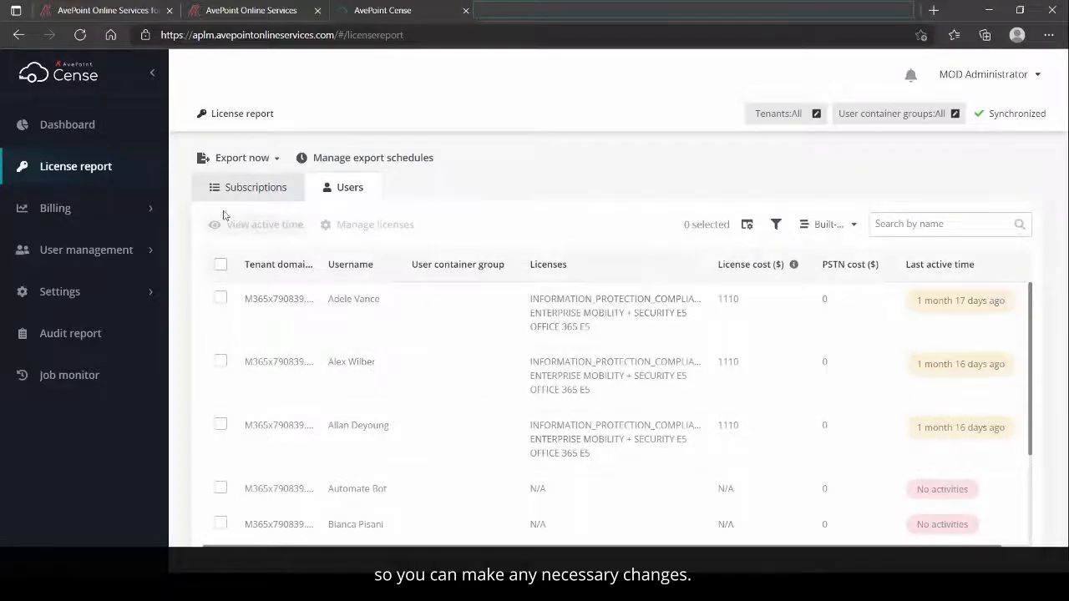
click(55, 208)
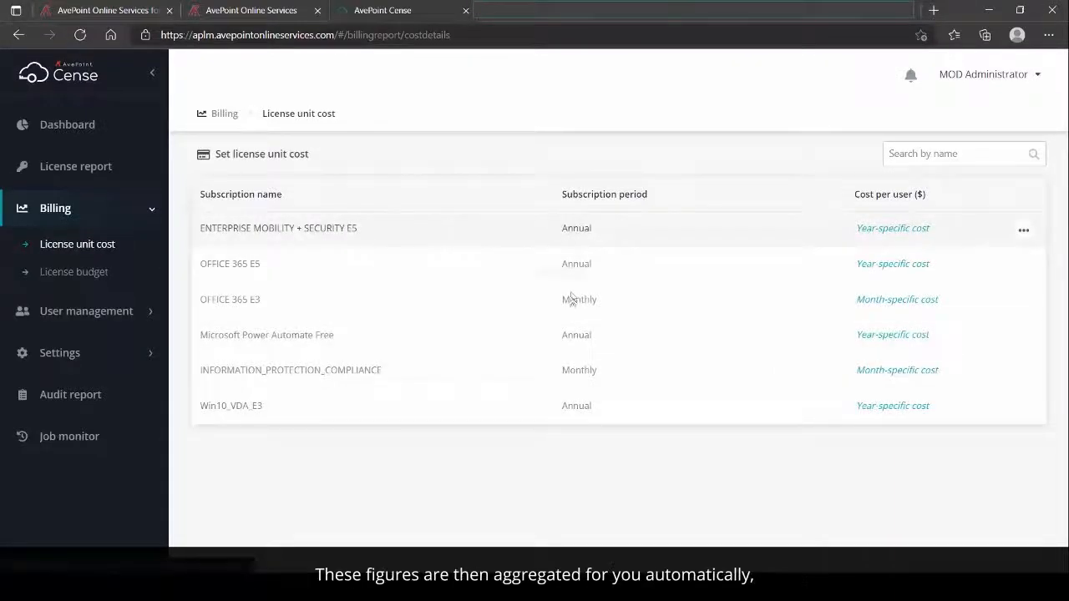
mouse_move(1023, 269)
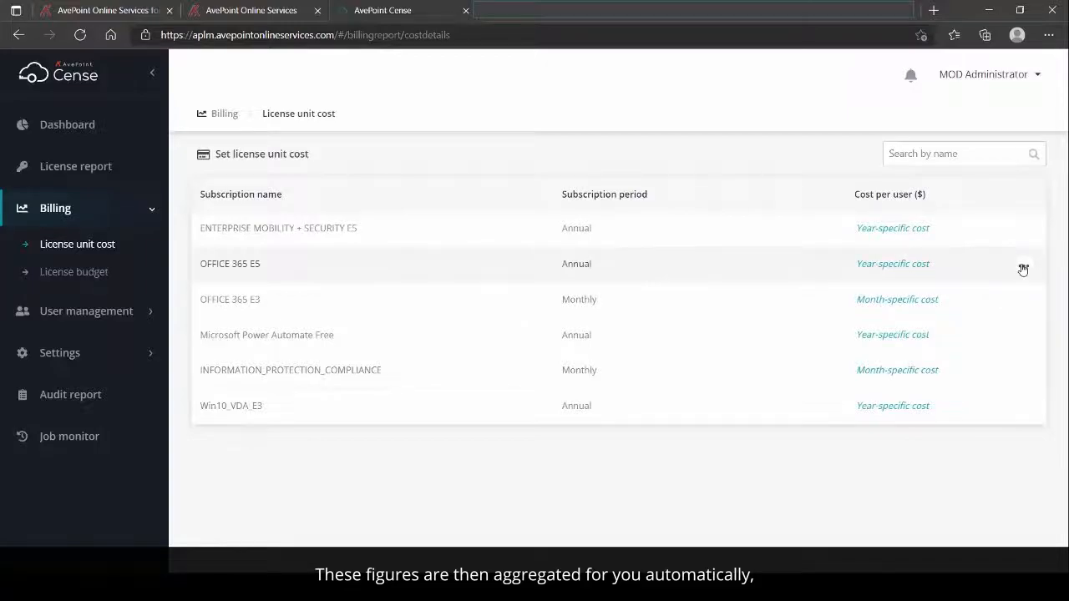
- Review the per-user license unit cost list and go to the License budget page
click(892, 263)
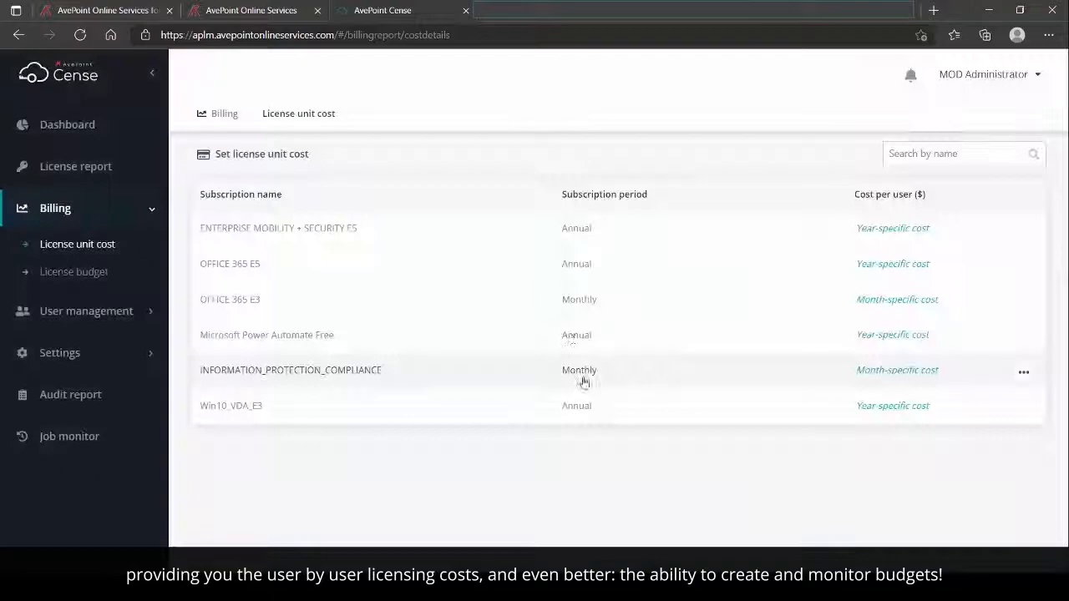
mouse_move(526, 189)
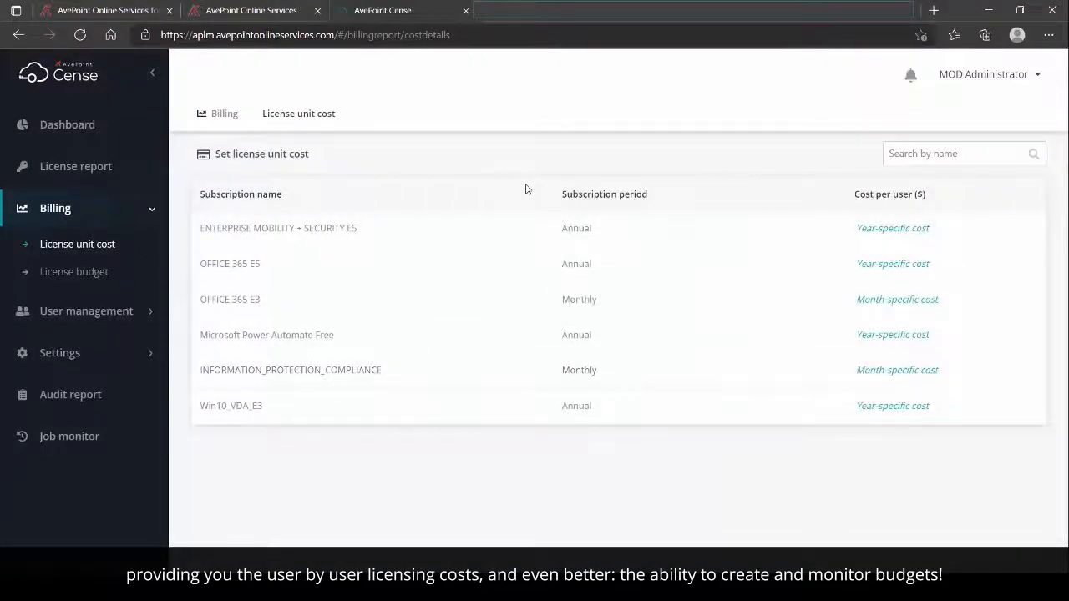
click(74, 272)
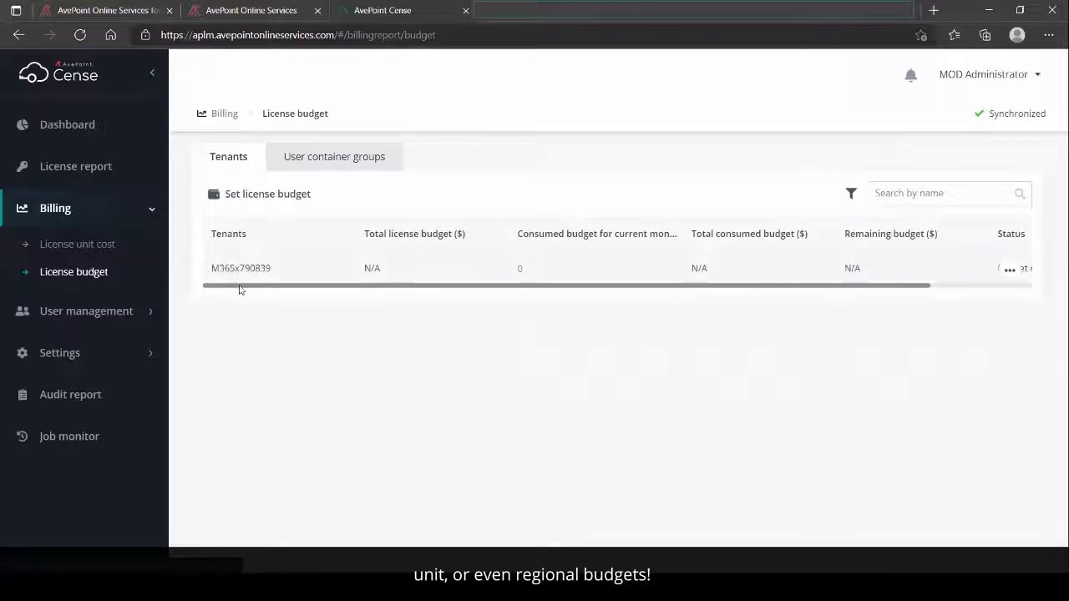
- Set the tenant's yearly total license budget to 100000 and save it
scroll(right, 3)
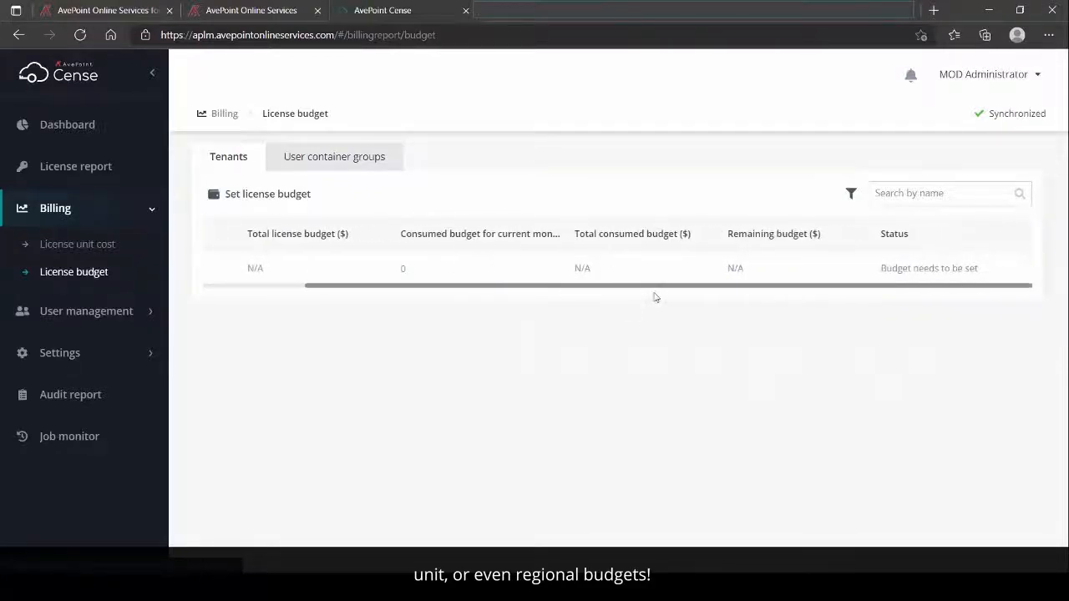
click(267, 193)
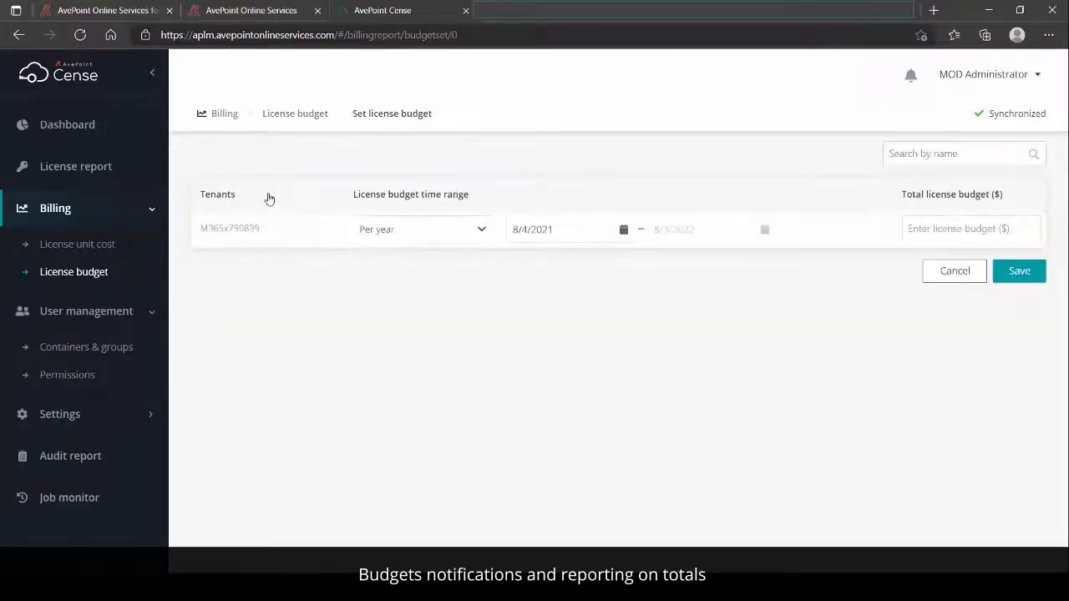
text(10)
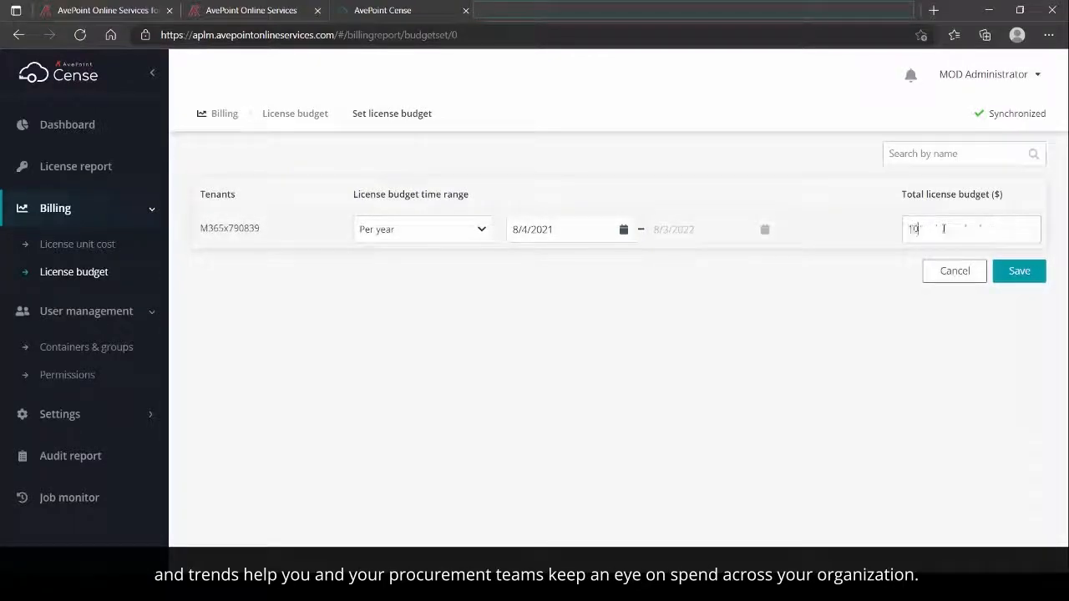
text(100000)
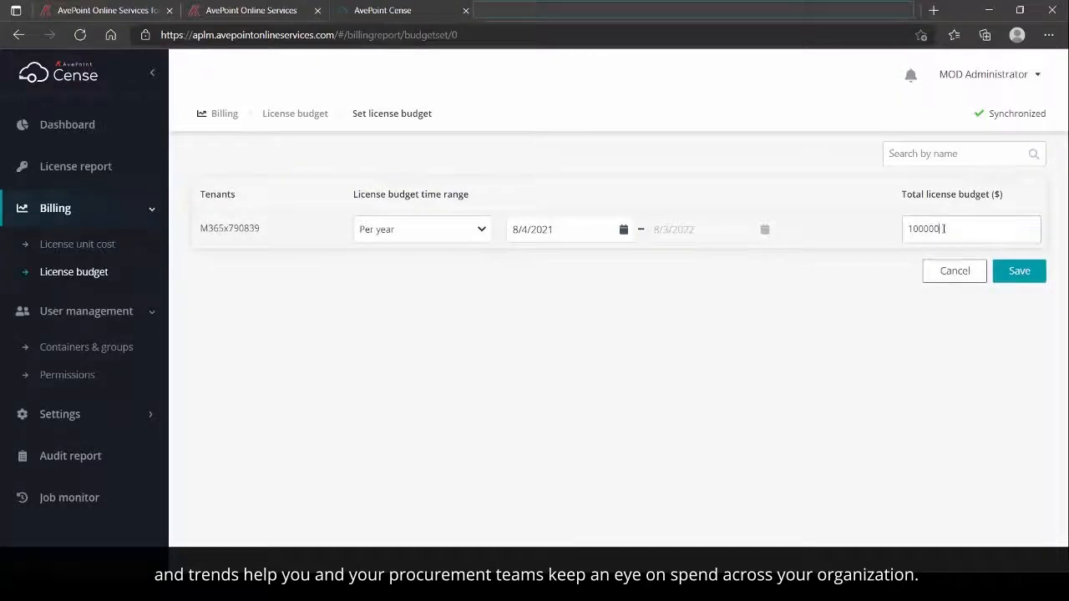
click(1019, 271)
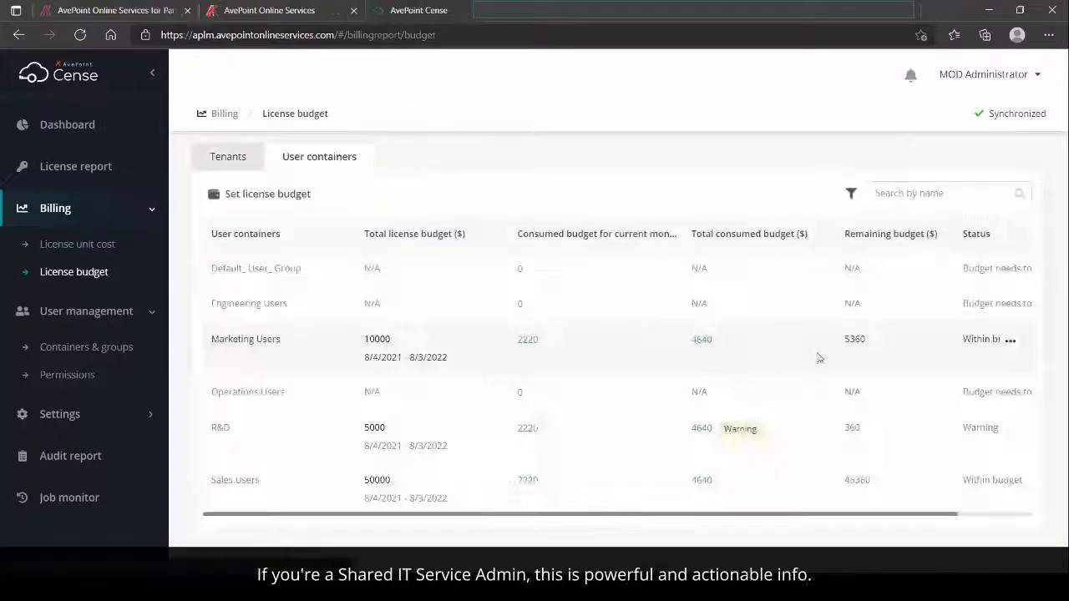
mouse_move(724, 489)
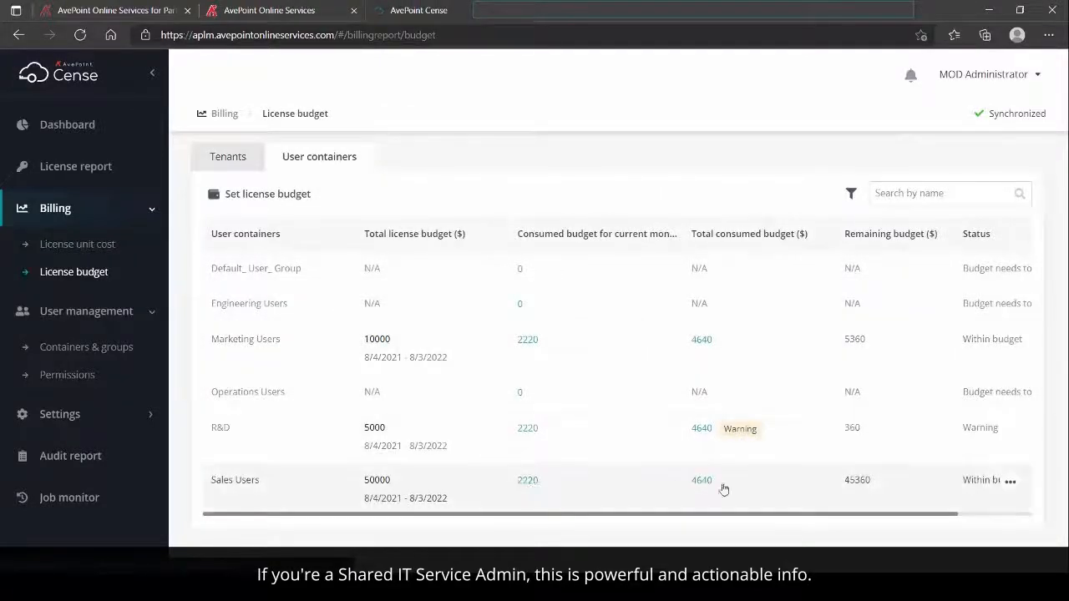
- Open the Sales Users budget editor, cancel without changes, and return to the license report
click(1012, 479)
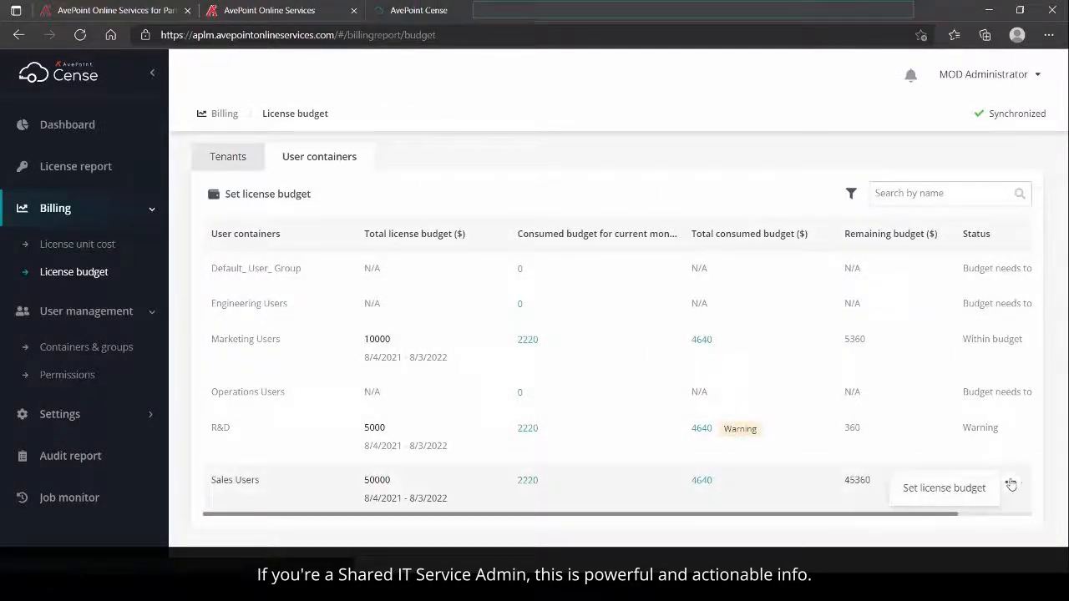
click(1011, 486)
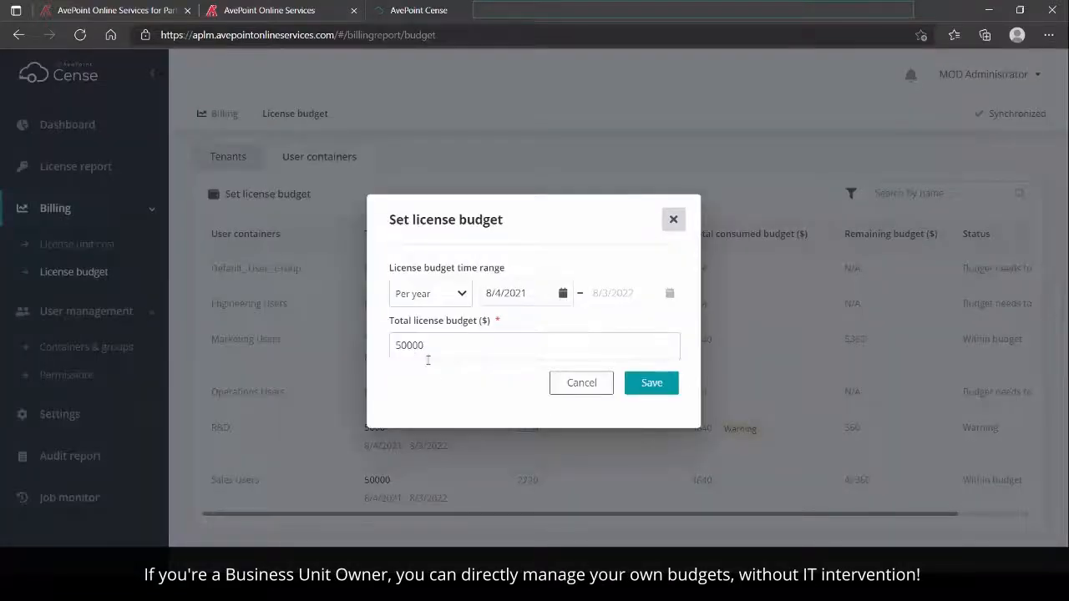
mouse_move(582, 382)
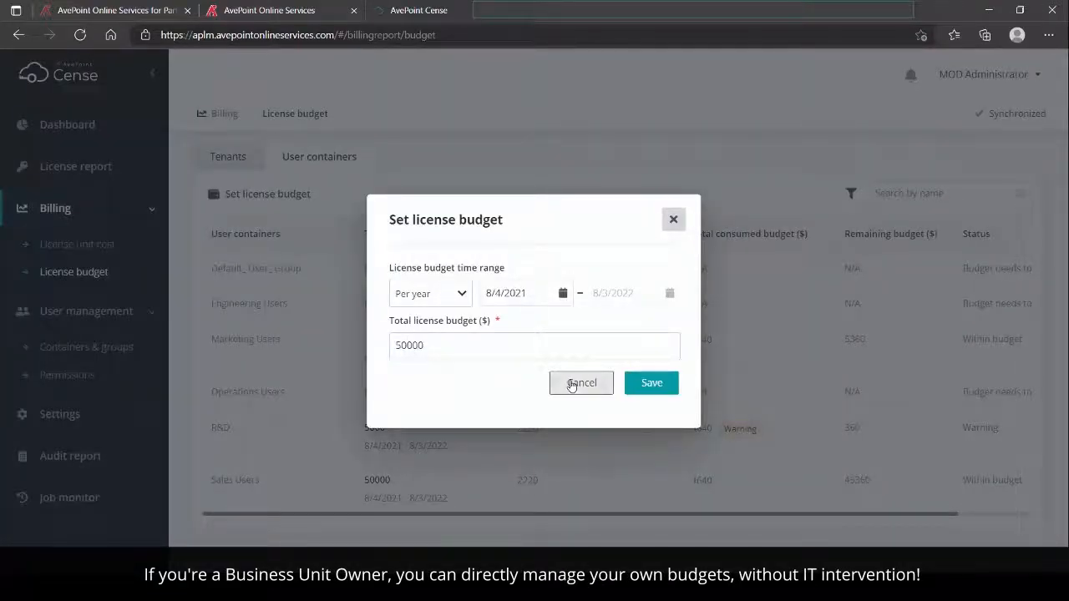
click(581, 382)
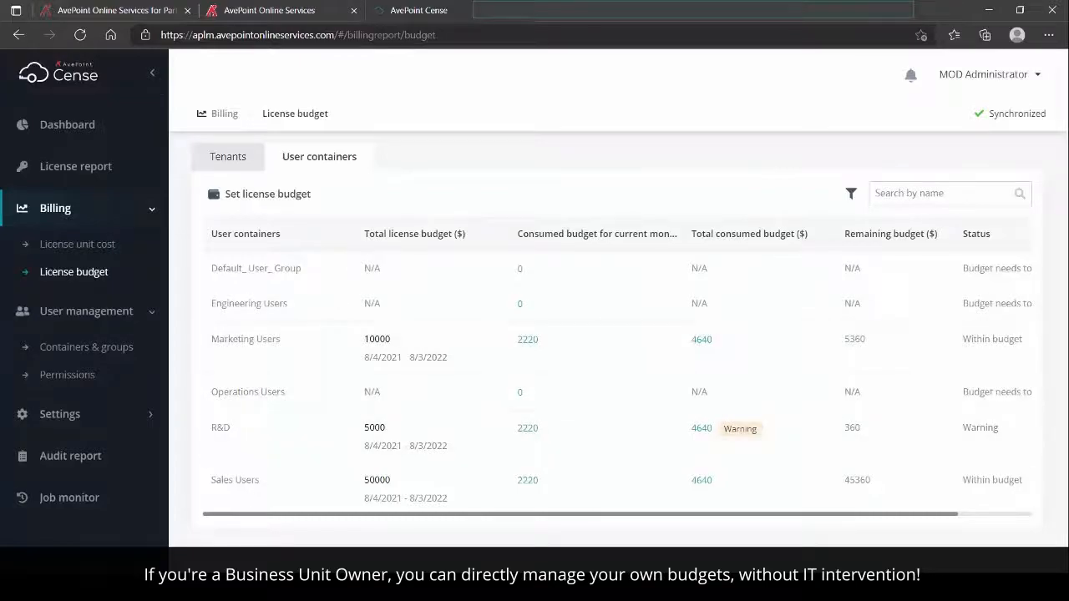
click(76, 166)
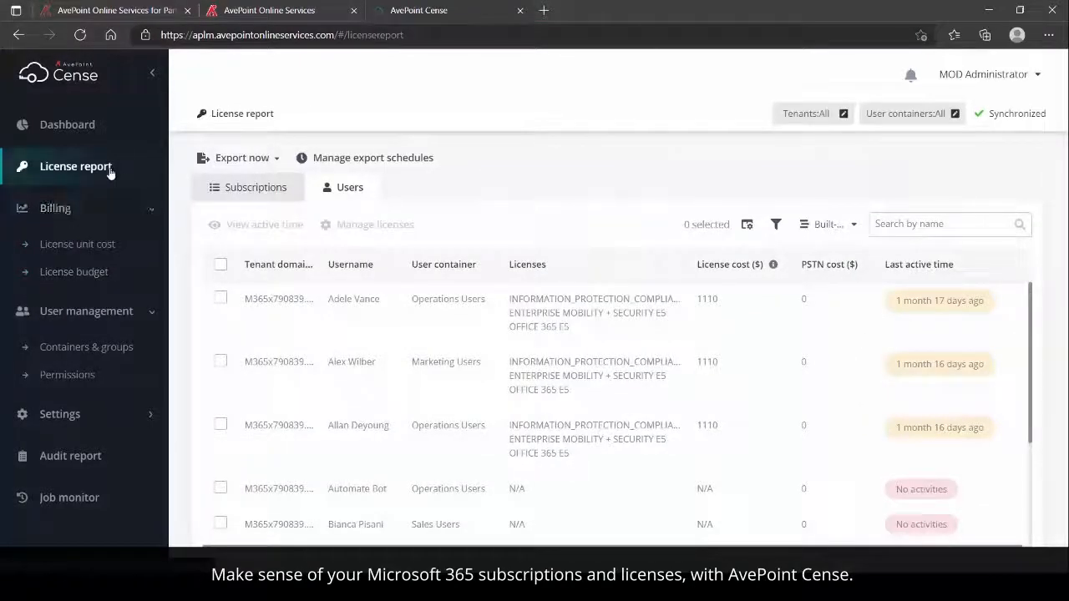